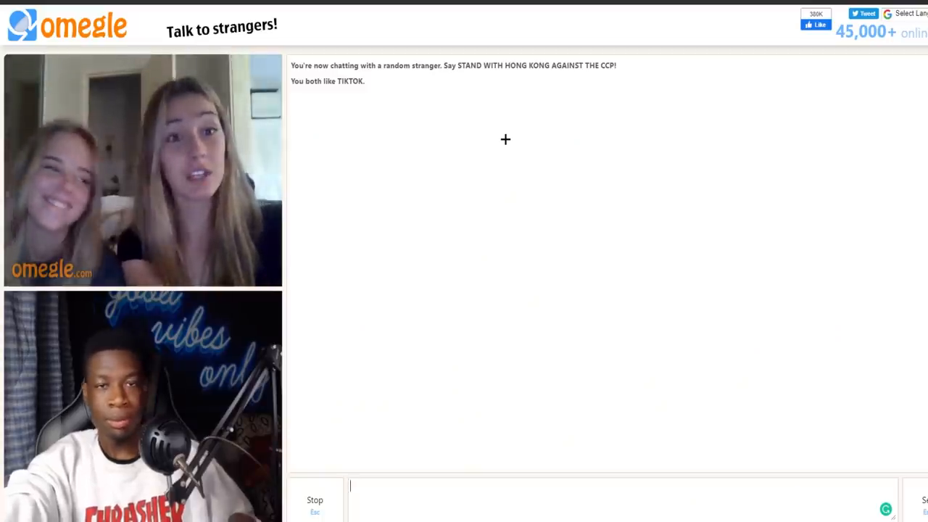
text(blu)
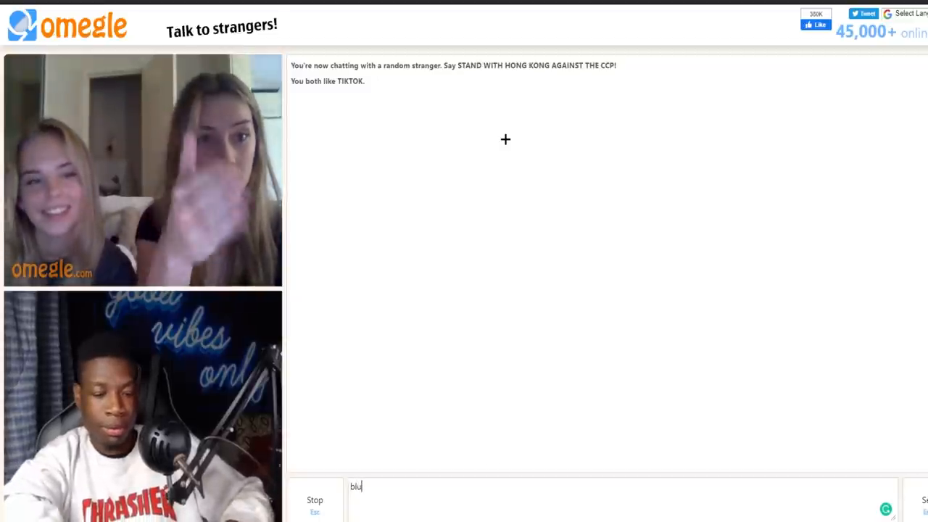
text(_piper)
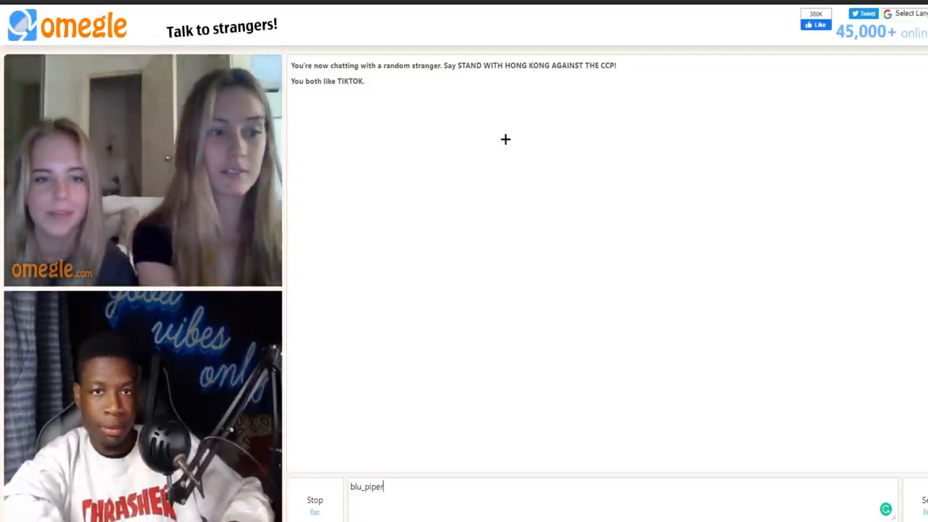
key(Return)
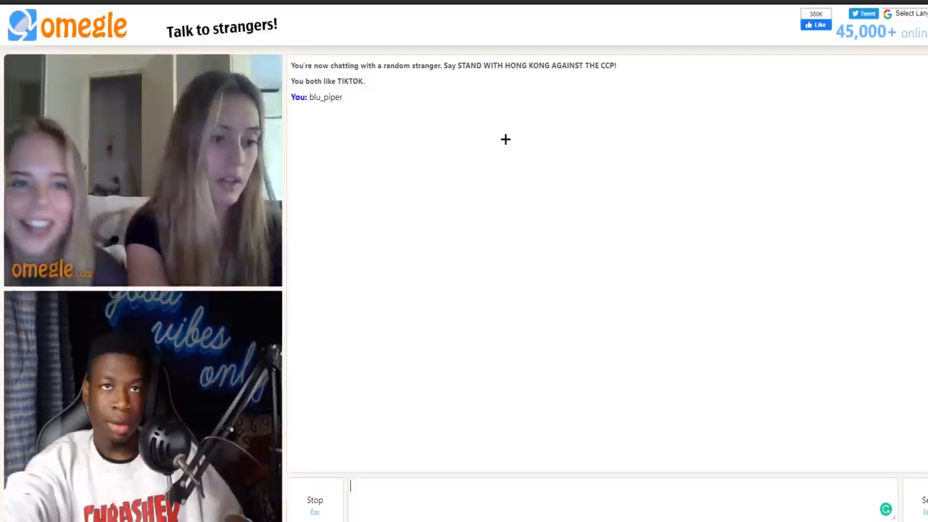